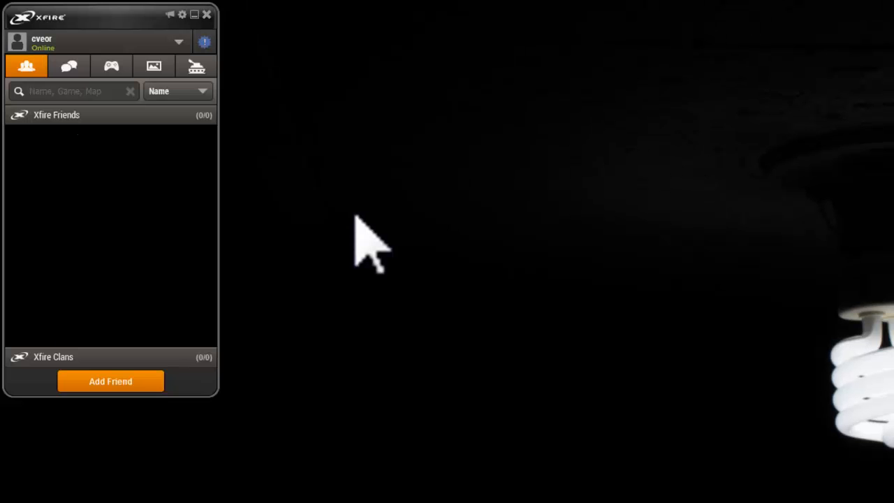
mouse_move(187, 28)
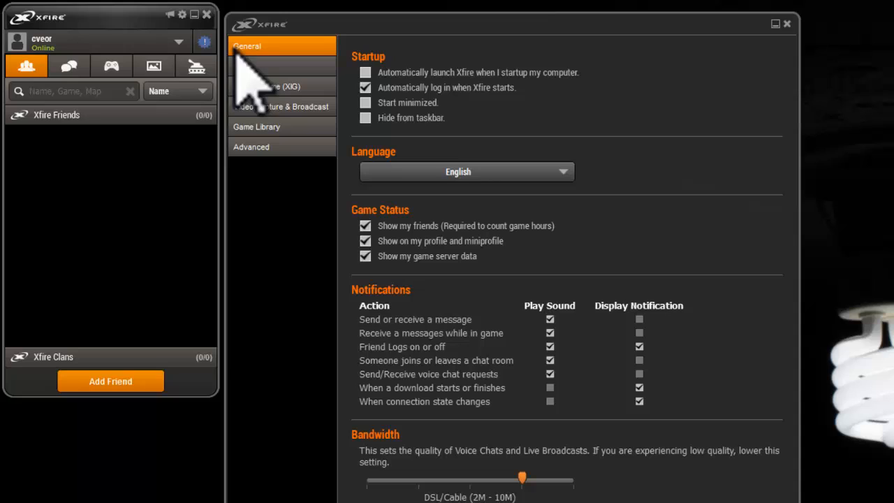
mouse_move(391, 123)
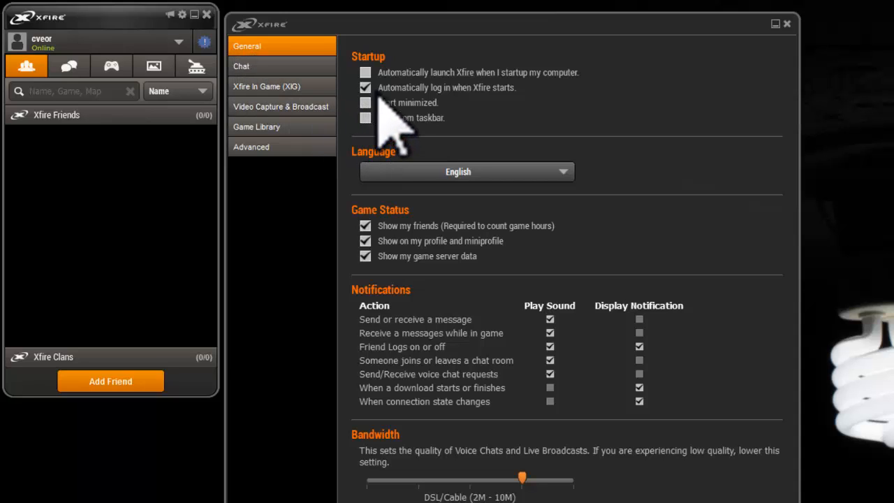
Enable launching Xfire automatically at computer startup and show the Xfire in Game (XIG) settings.
click(364, 86)
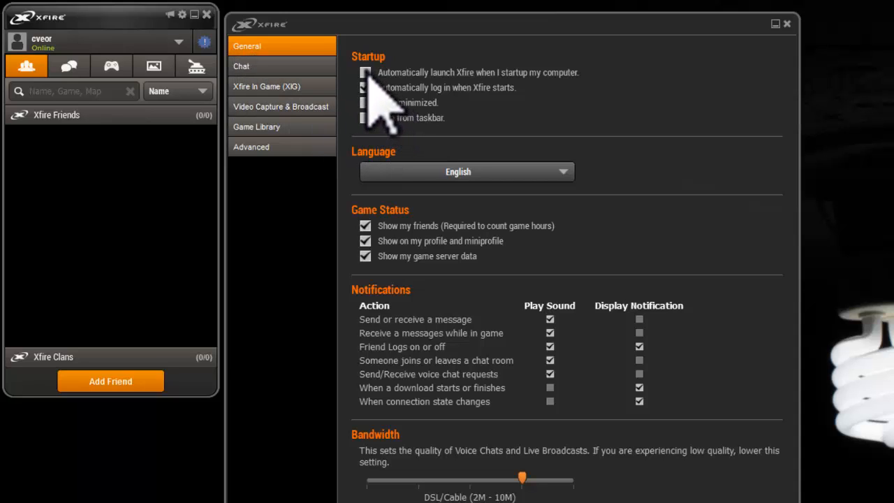
click(364, 73)
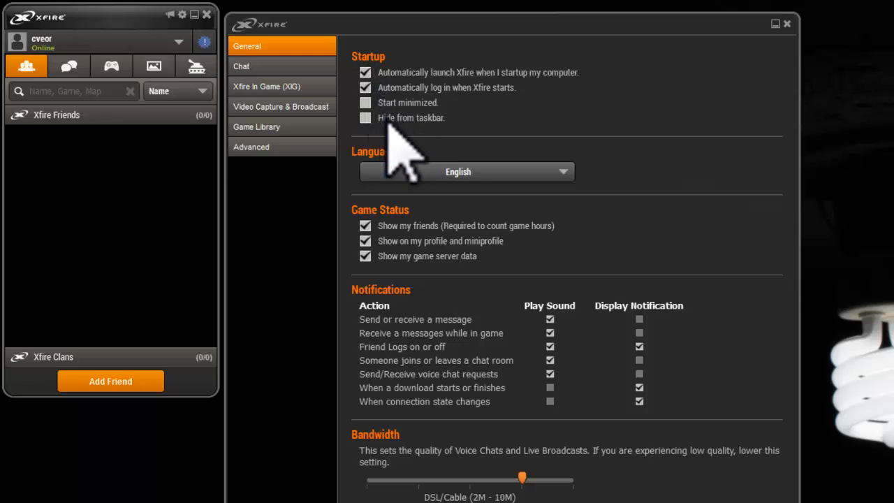
click(265, 86)
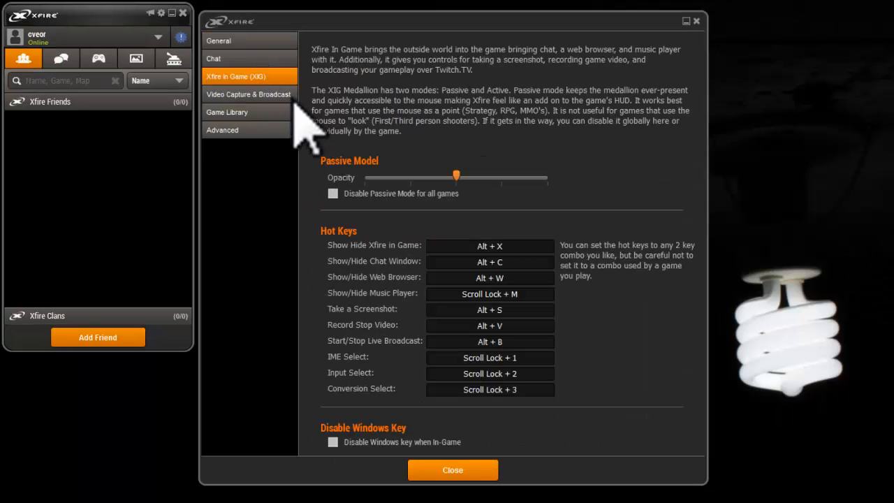
mouse_move(384, 339)
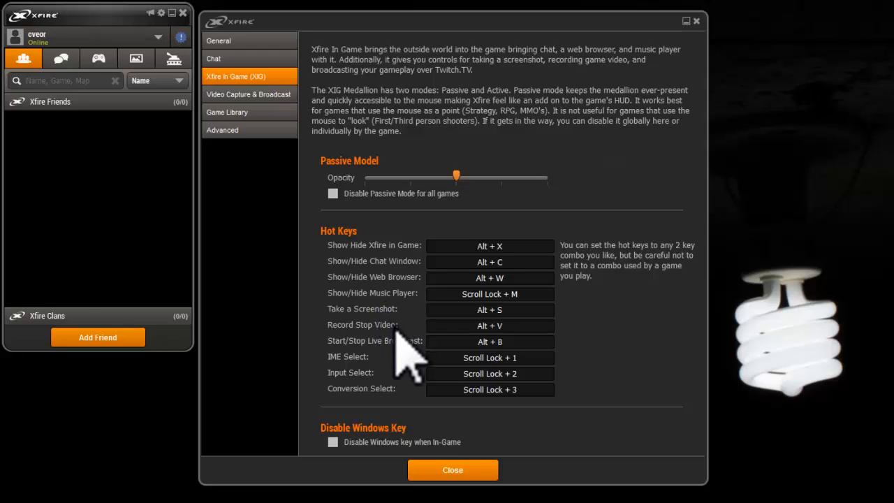
click(489, 325)
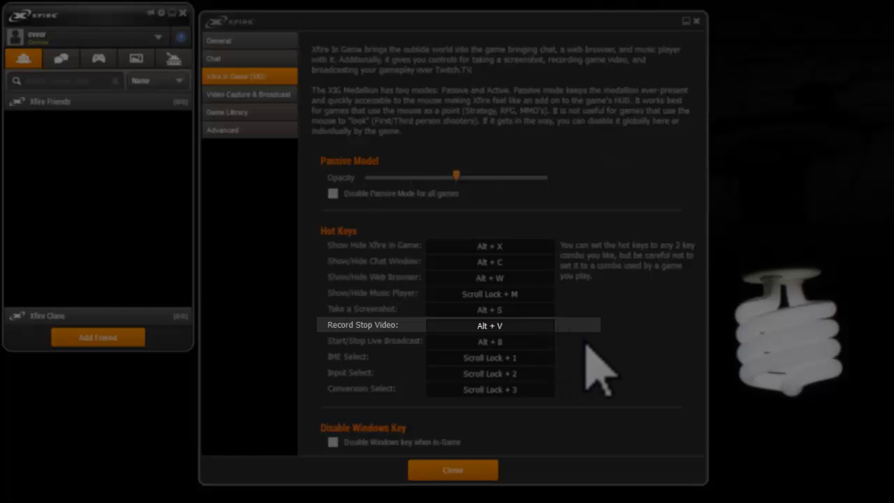
click(248, 93)
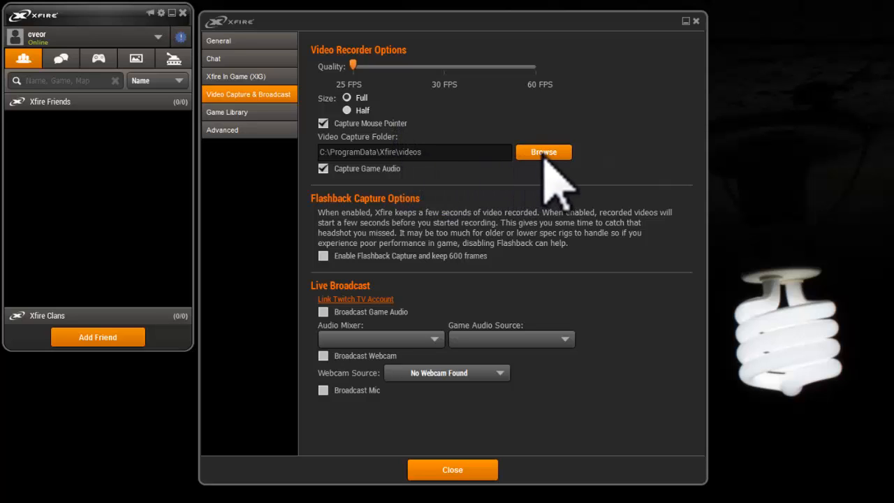
mouse_move(514, 202)
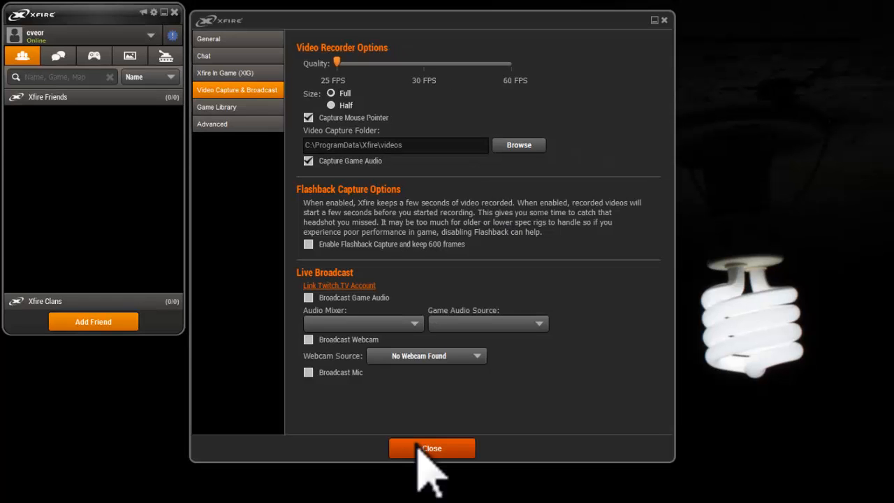
Close the settings window and show the installed games list (Algodoo, Chess Titans, Combat Arms).
click(433, 449)
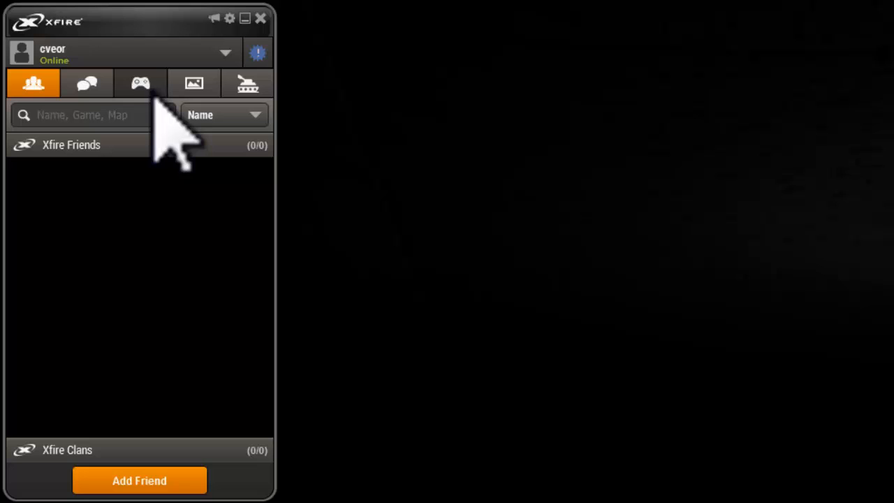
click(140, 84)
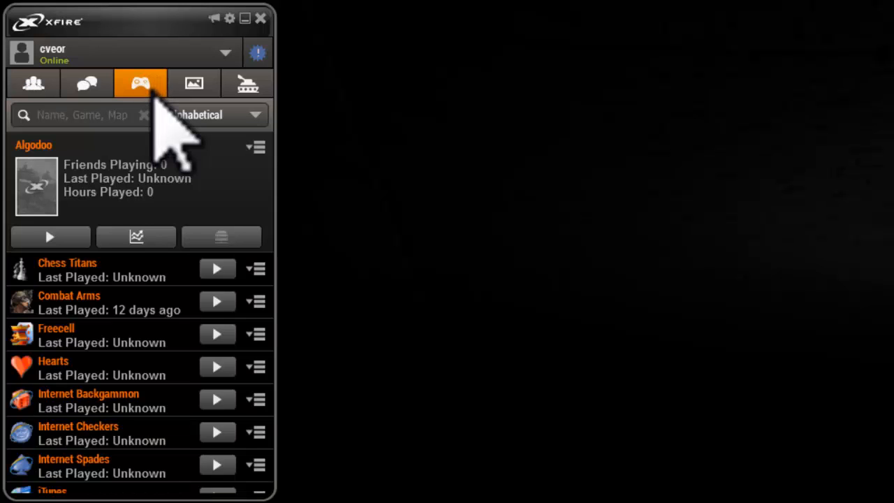